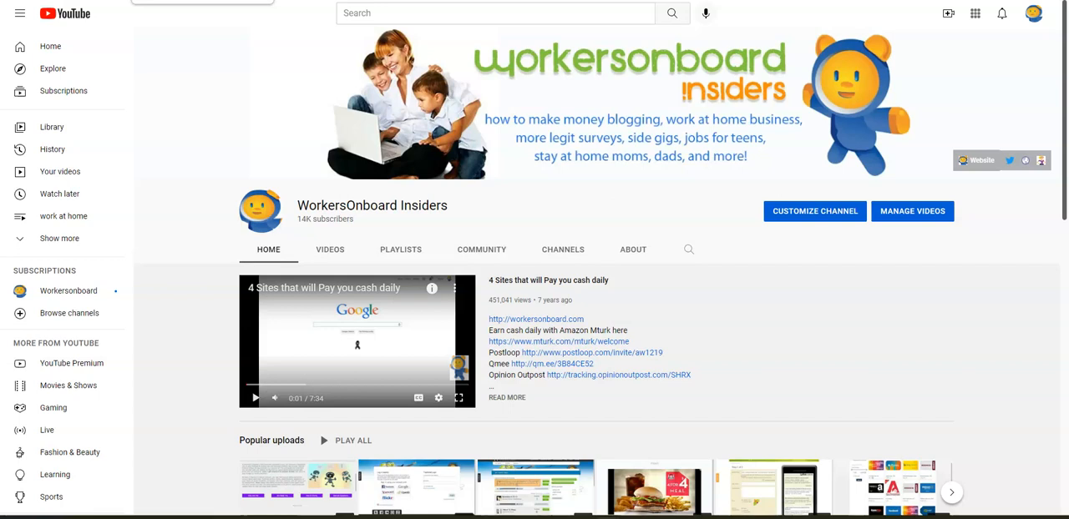
{"action": "mouse_move", "coordinate": [297, 91]}
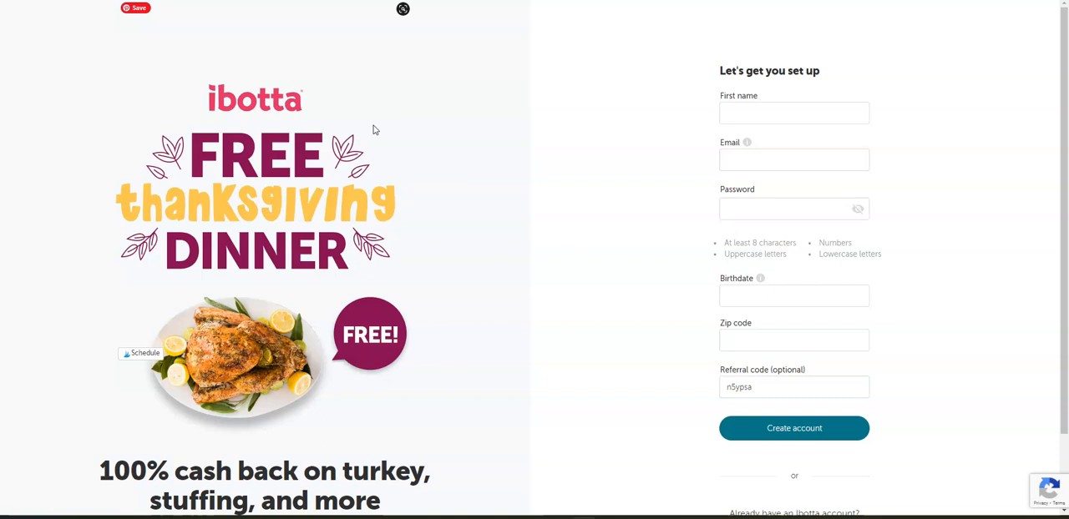
{"action": "scroll", "scroll_direction": "down", "scroll_amount": 3}
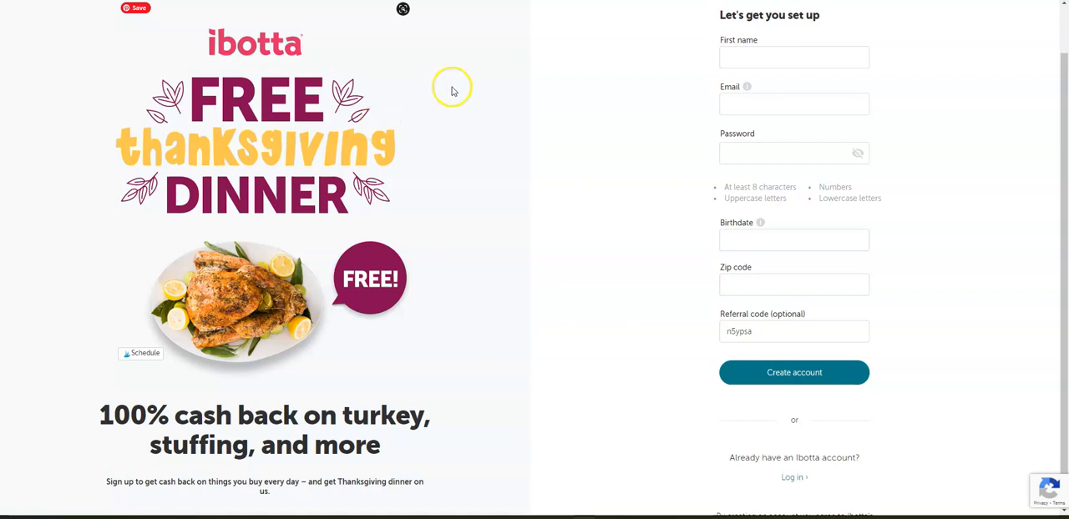
{"action": "mouse_move", "coordinate": [474, 215]}
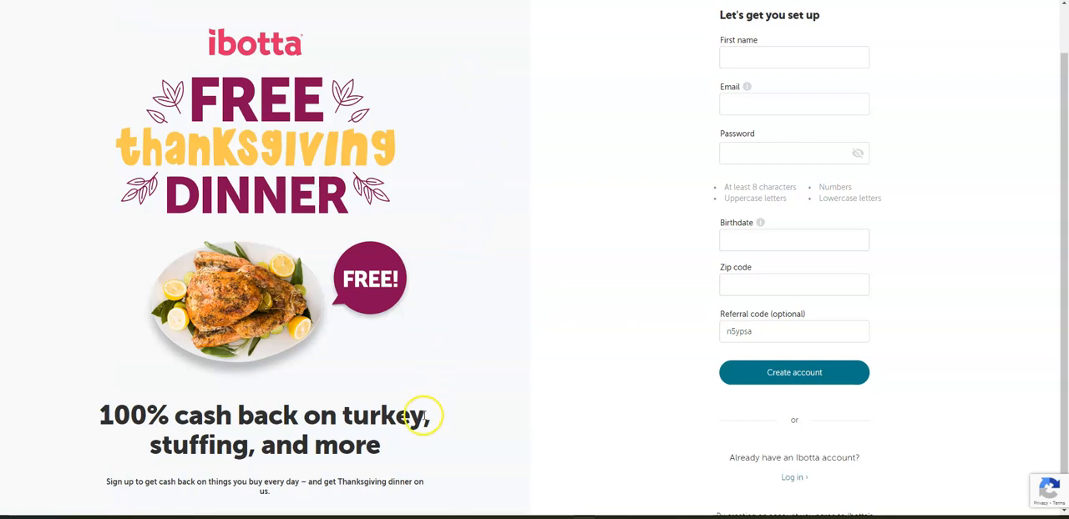
{"action": "scroll", "scroll_direction": "down", "scroll_amount": 3}
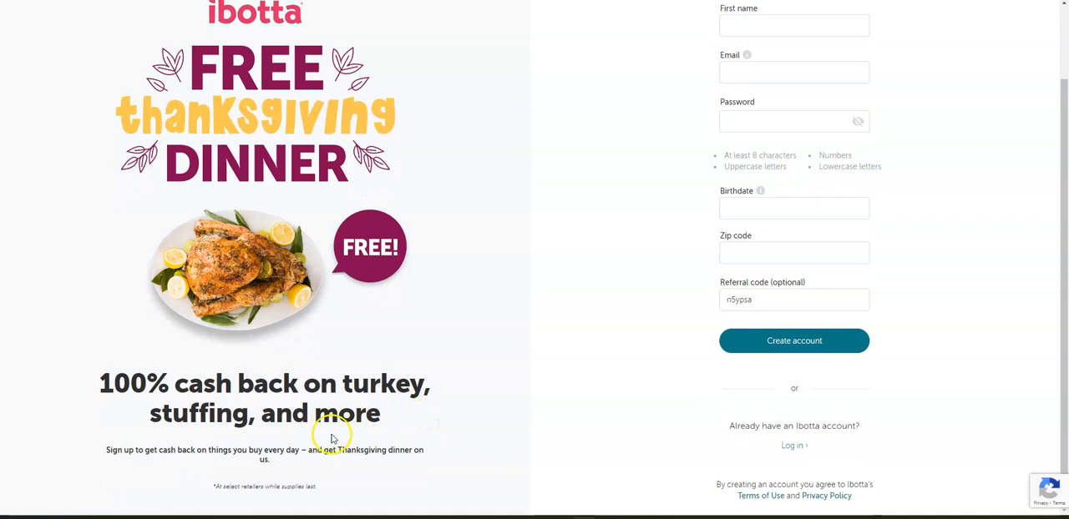
{"action": "mouse_move", "coordinate": [467, 398]}
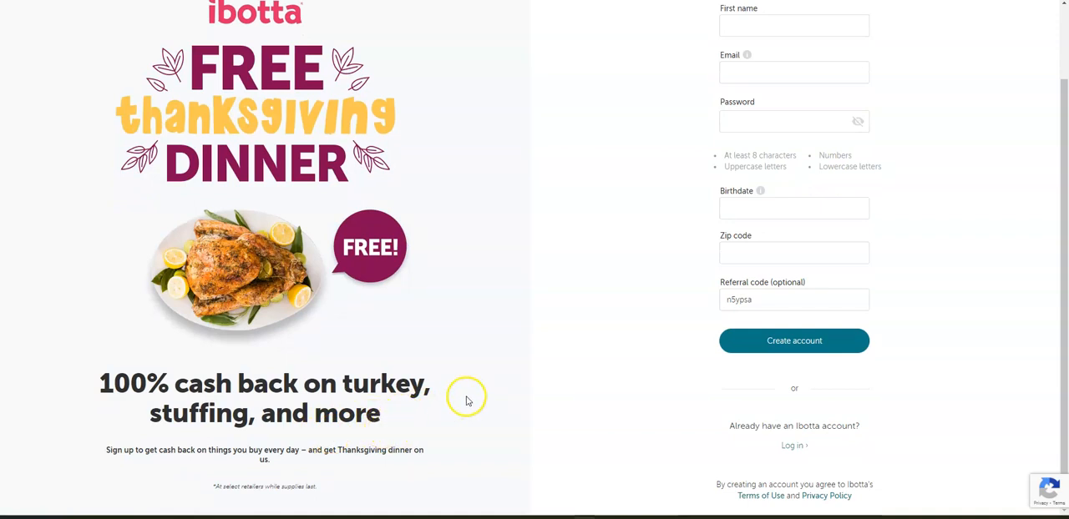
{"action": "mouse_move", "coordinate": [470, 399]}
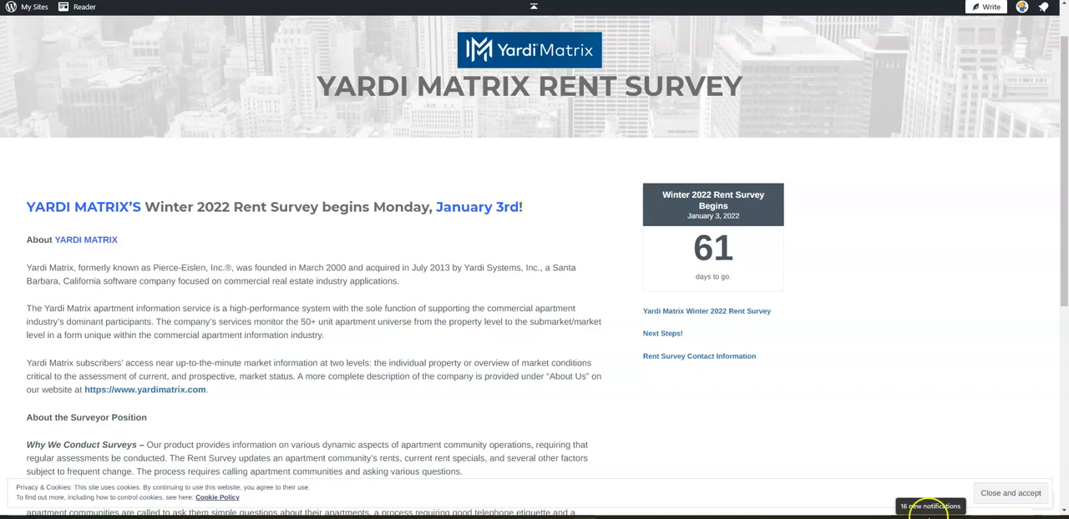
{"action": "scroll", "scroll_direction": "down", "scroll_amount": 3}
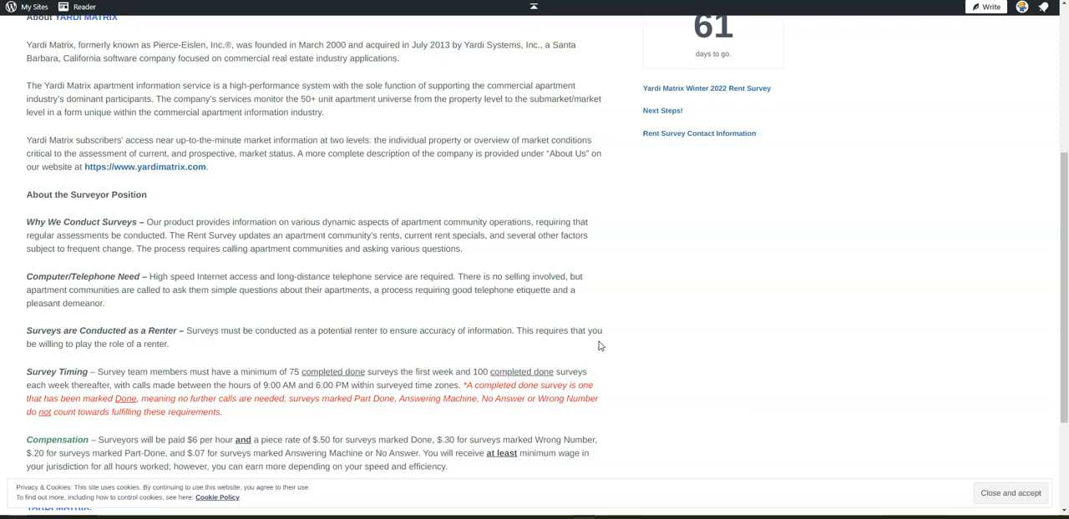
{"action": "mouse_move", "coordinate": [597, 344]}
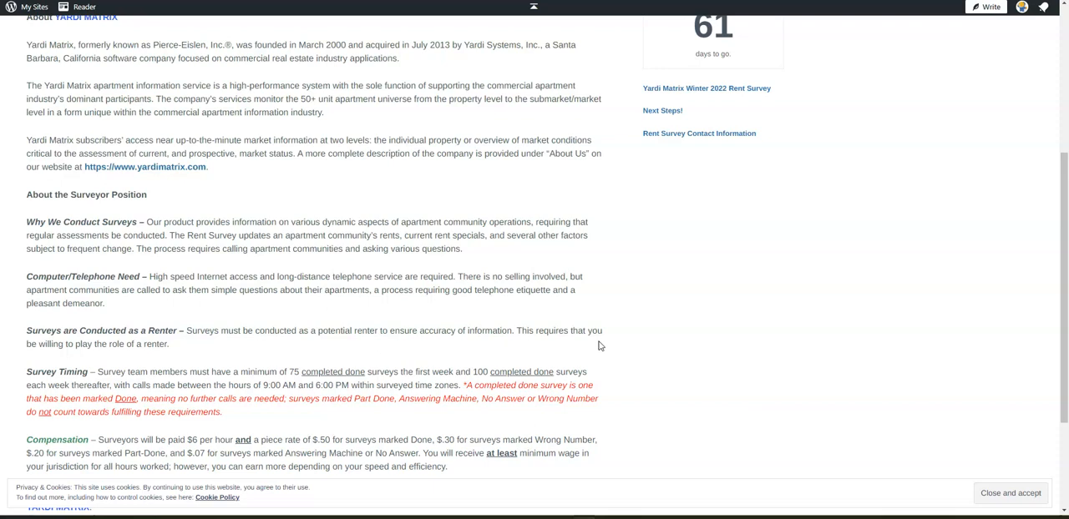
{"action": "mouse_move", "coordinate": [597, 345]}
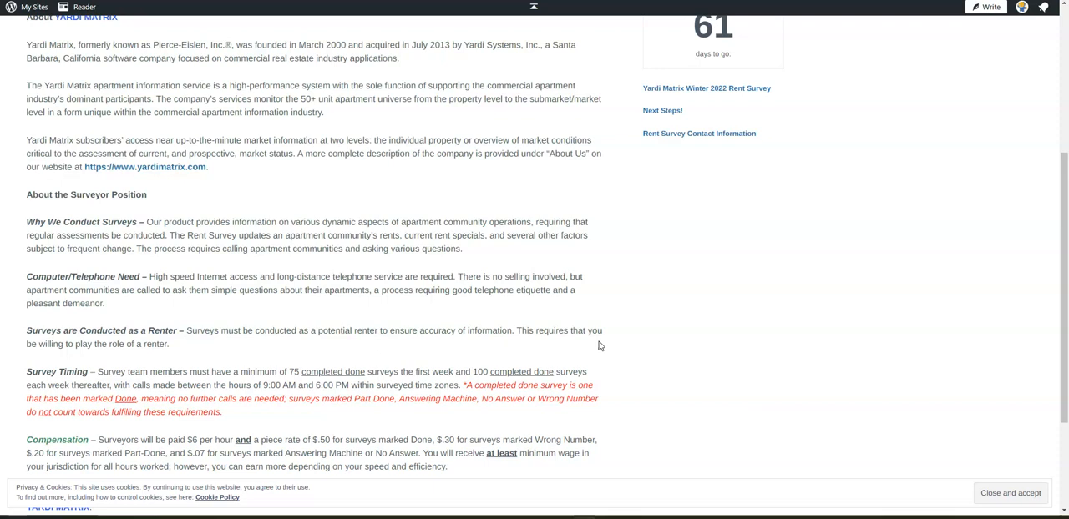
{"action": "scroll", "scroll_direction": "down", "scroll_amount": 3}
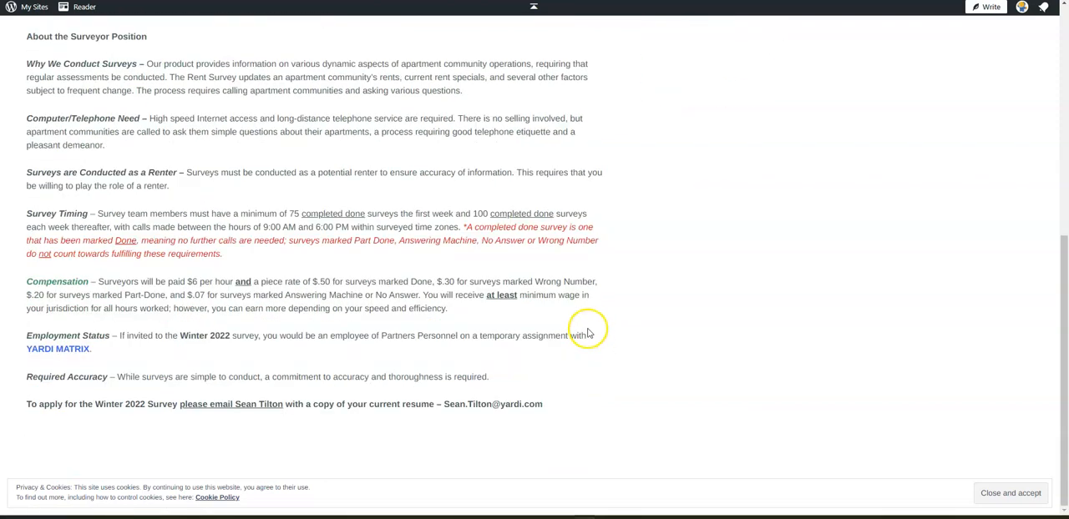
{"action": "mouse_move", "coordinate": [111, 369]}
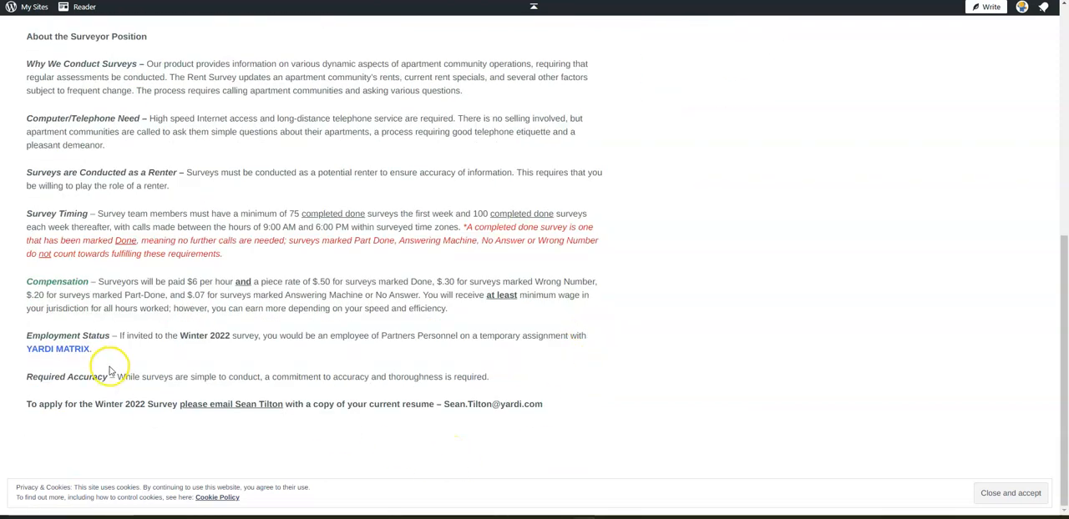
{"action": "mouse_move", "coordinate": [97, 378]}
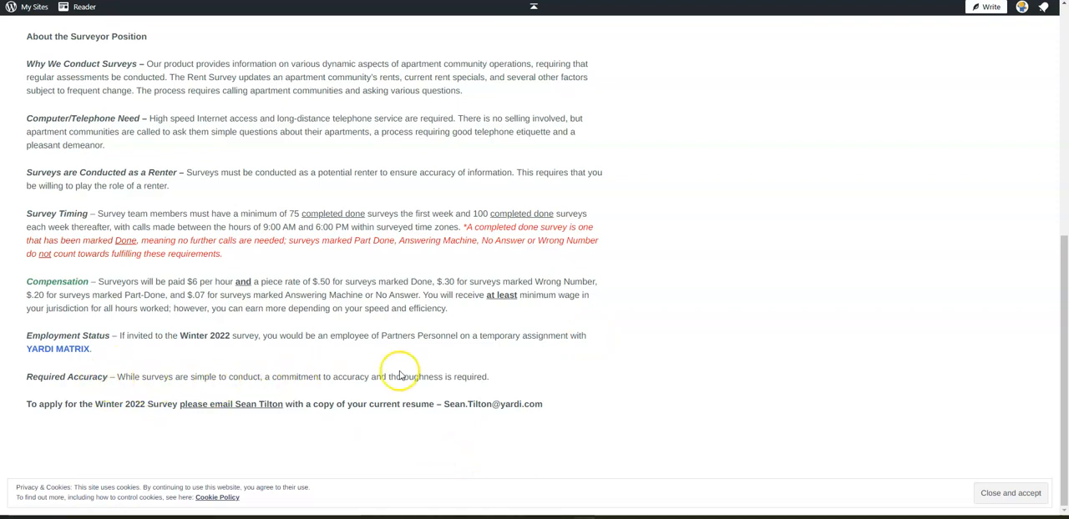
{"action": "mouse_move", "coordinate": [224, 435]}
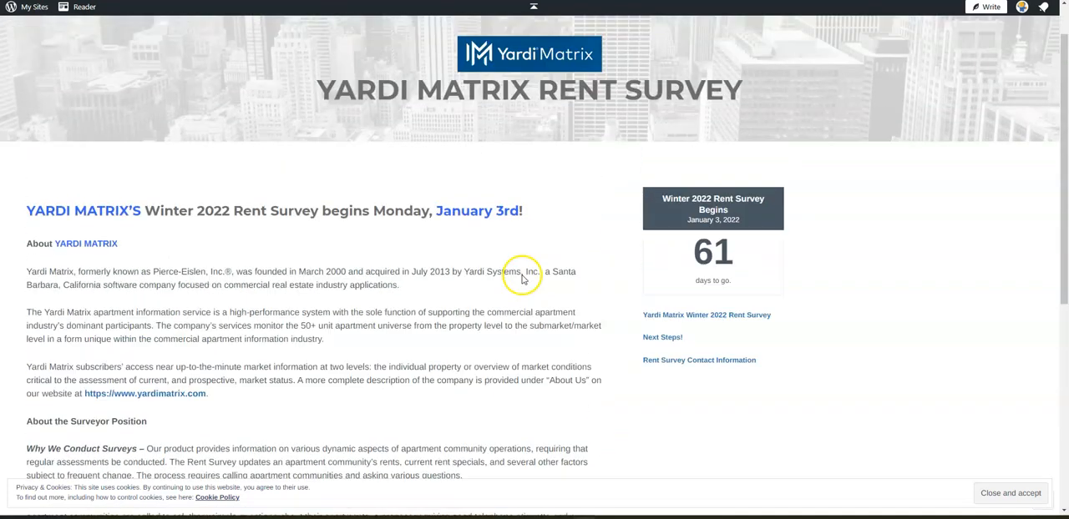
{"action": "scroll", "scroll_direction": "down", "scroll_amount": 3}
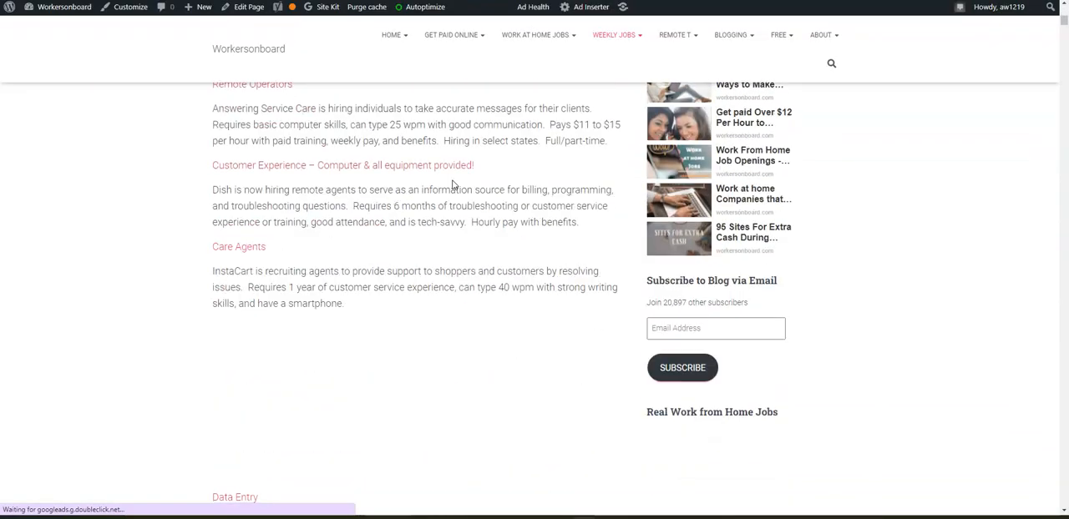
{"action": "scroll", "scroll_direction": "down", "scroll_amount": 3}
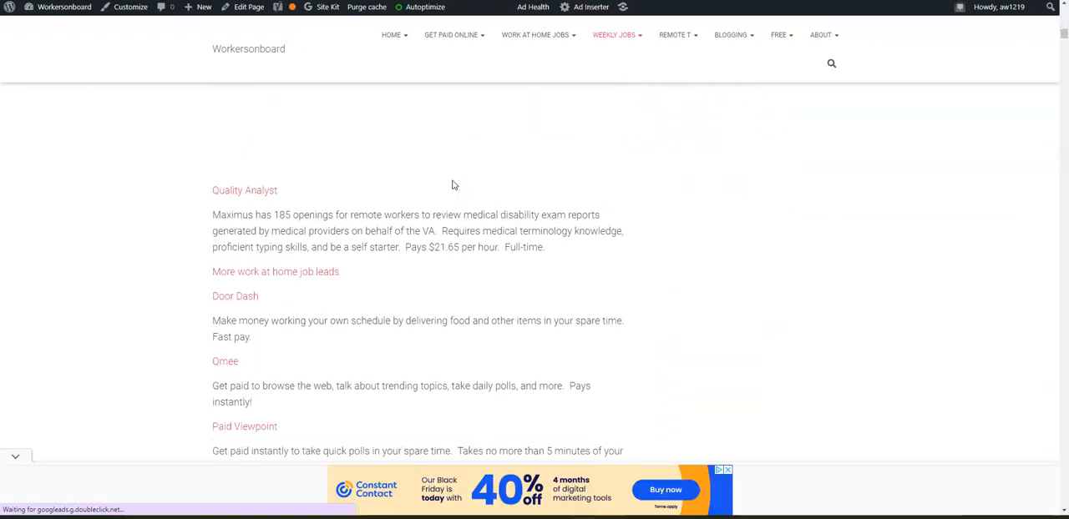
{"action": "scroll", "scroll_direction": "down", "scroll_amount": 3}
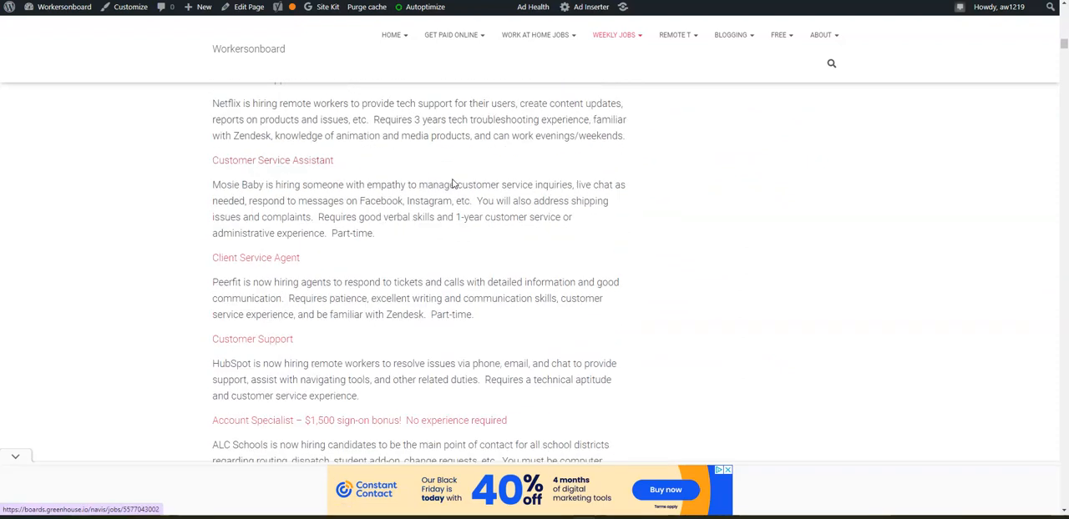
{"action": "scroll", "scroll_direction": "down", "scroll_amount": 3}
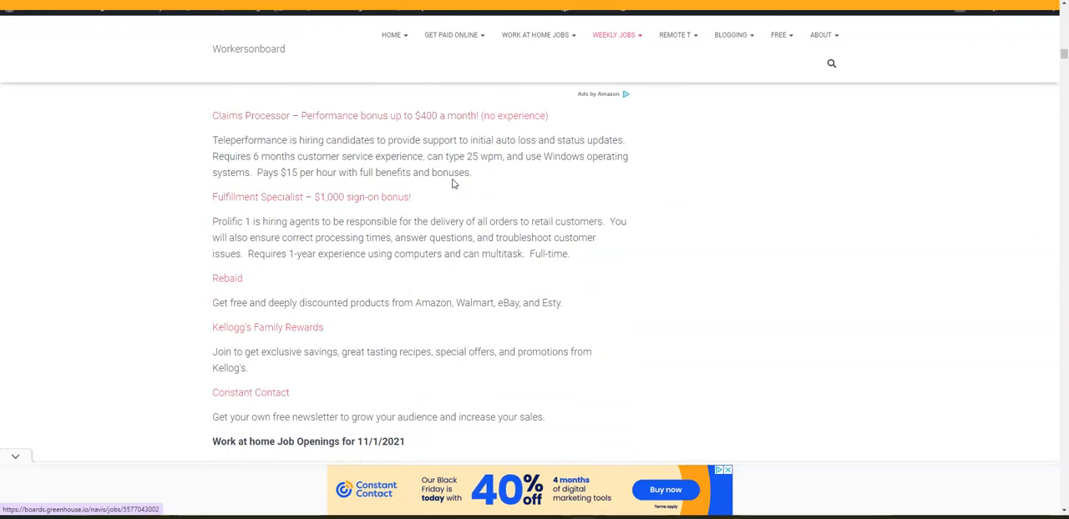
{"action": "scroll", "scroll_direction": "down", "scroll_amount": 3}
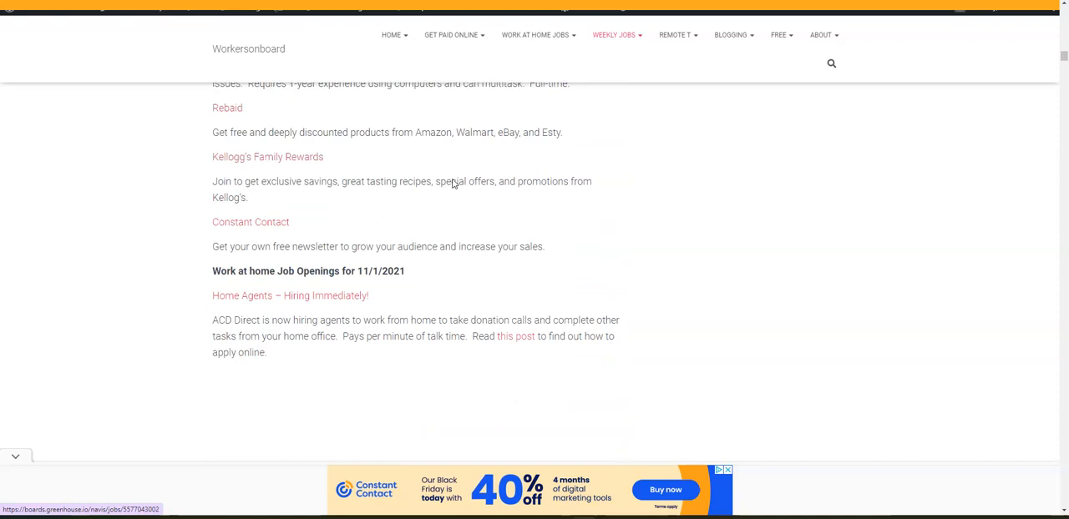
{"action": "scroll", "scroll_direction": "down", "scroll_amount": 3}
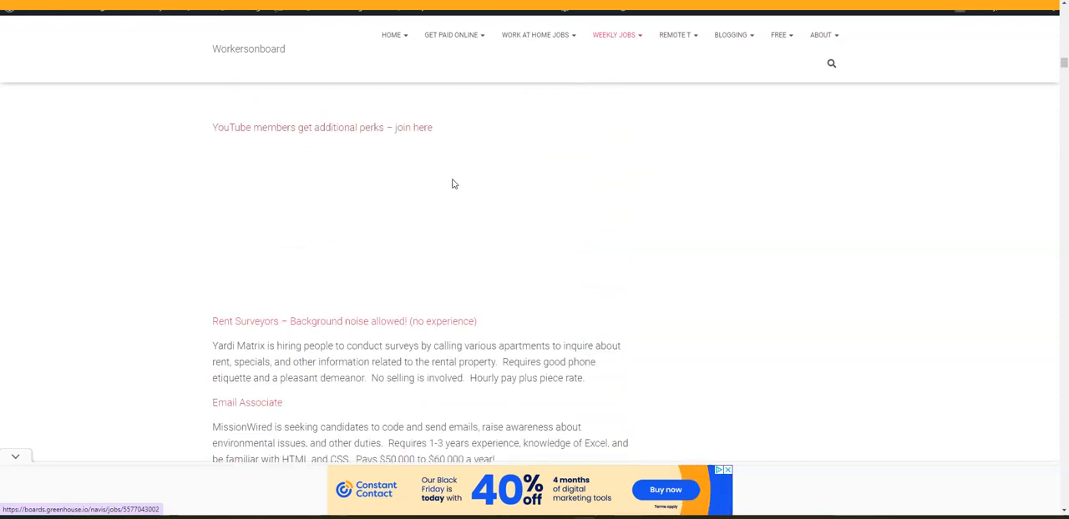
{"action": "scroll", "scroll_direction": "down", "scroll_amount": 3}
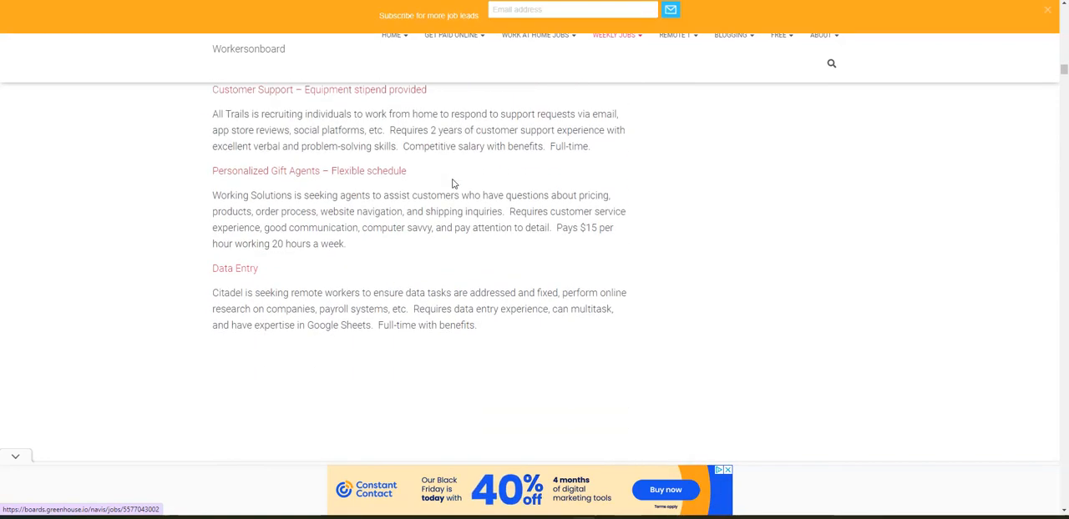
{"action": "scroll", "scroll_direction": "down", "scroll_amount": 3}
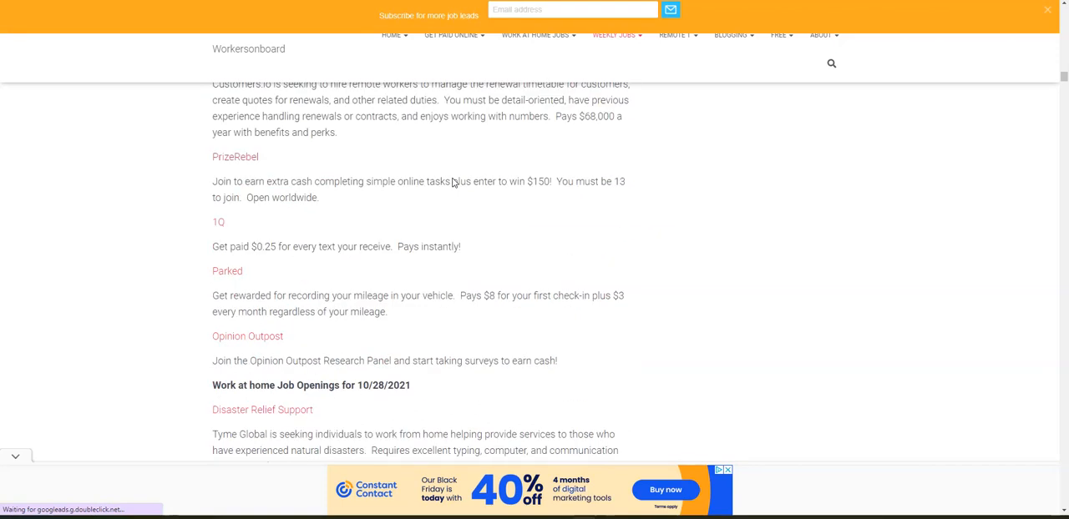
{"action": "scroll", "scroll_direction": "down", "scroll_amount": 3}
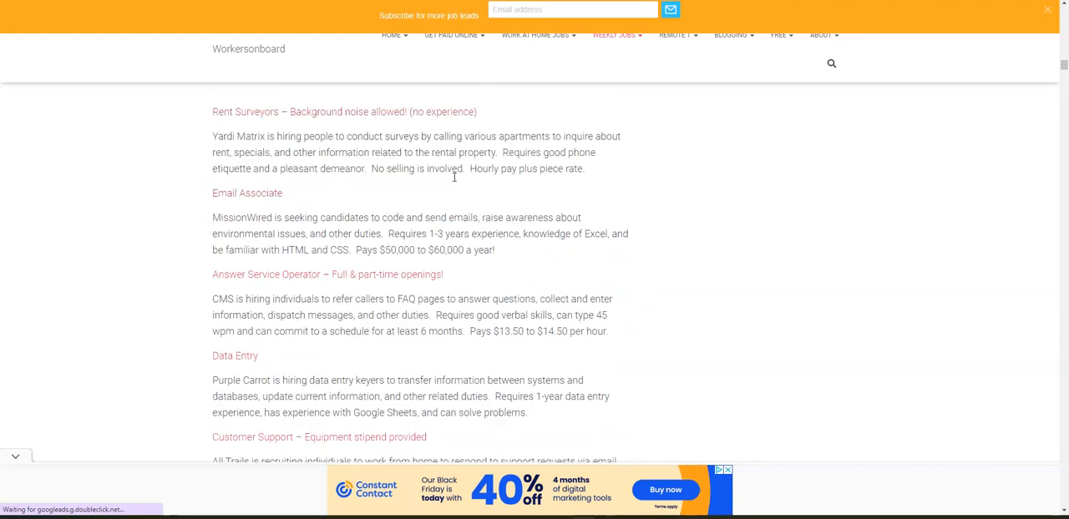
{"action": "scroll", "scroll_direction": "up", "scroll_amount": 3}
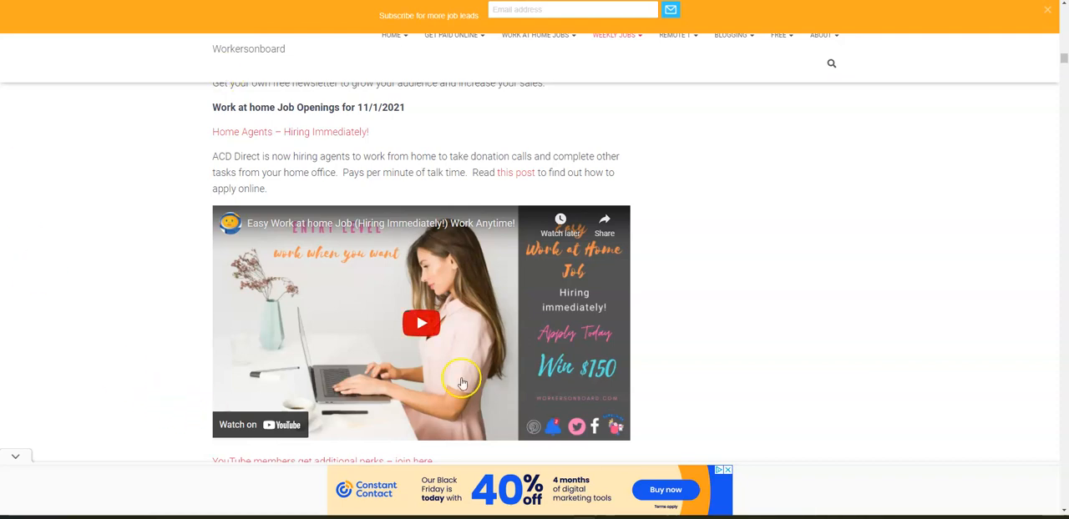
{"action": "mouse_move", "coordinate": [377, 316]}
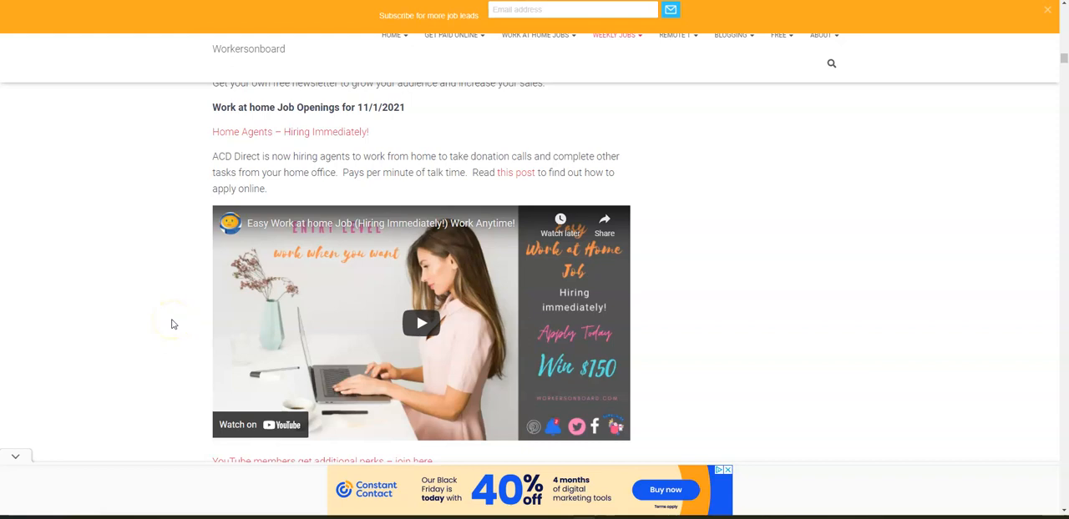
{"action": "mouse_move", "coordinate": [182, 326]}
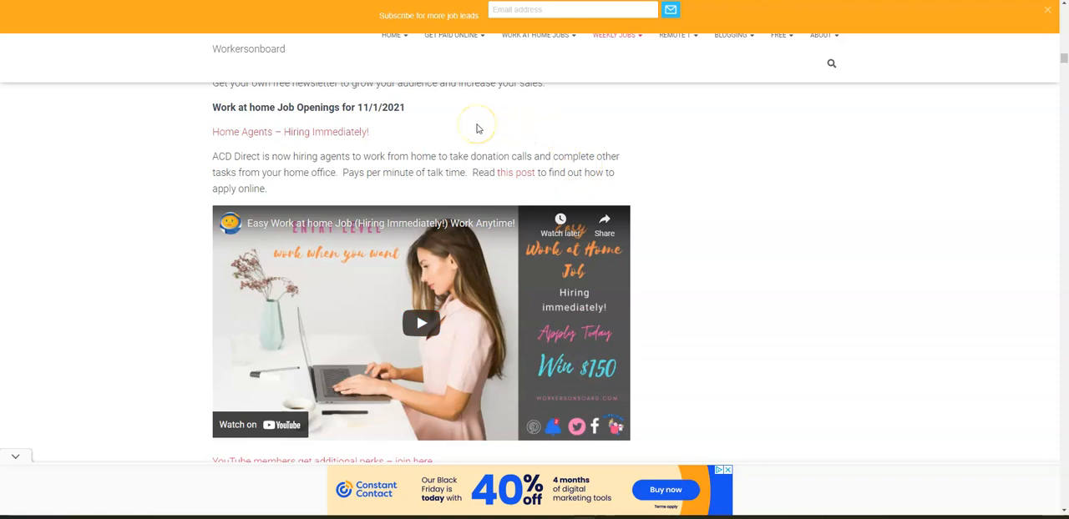
{"action": "mouse_move", "coordinate": [351, 140]}
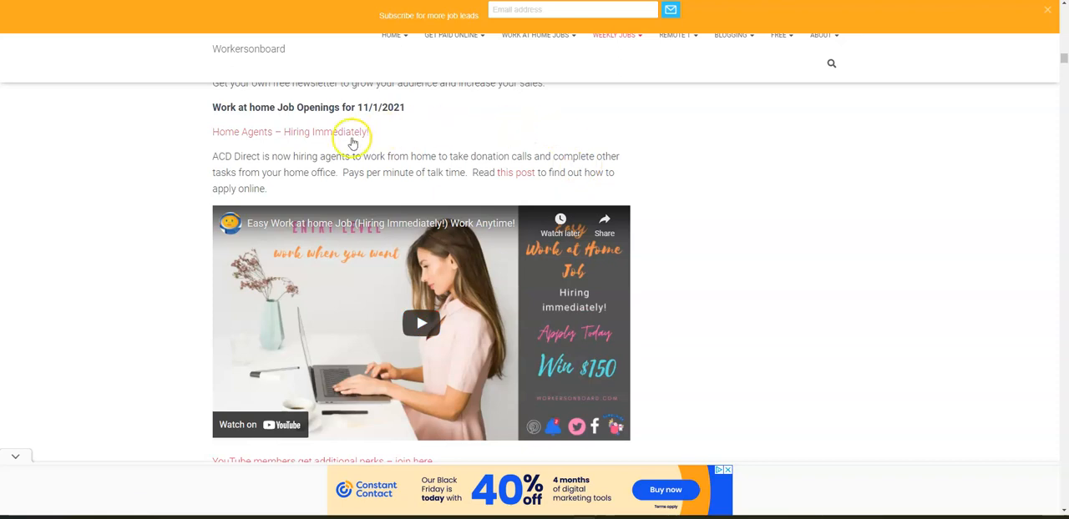
{"action": "mouse_move", "coordinate": [372, 152]}
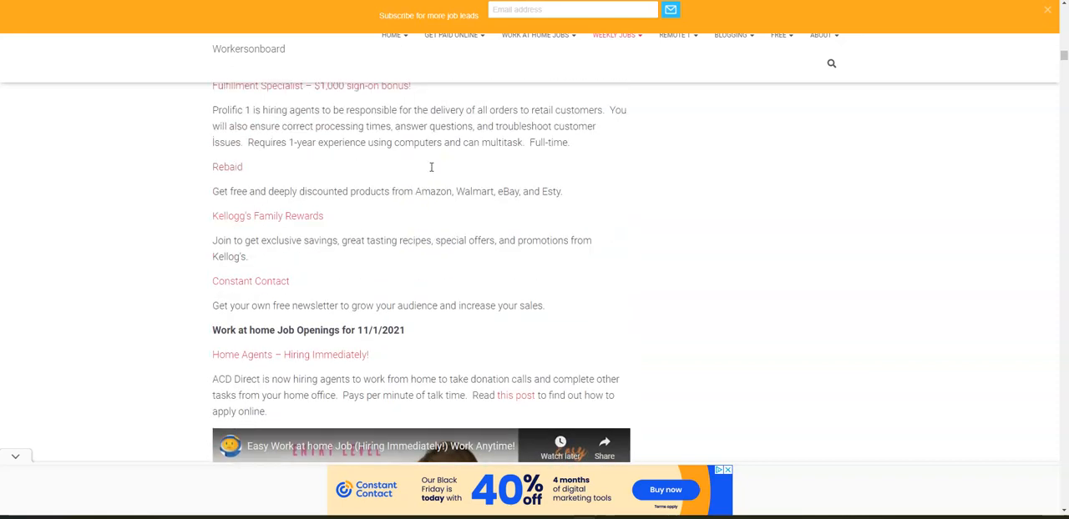
{"action": "scroll", "scroll_direction": "down", "scroll_amount": 3}
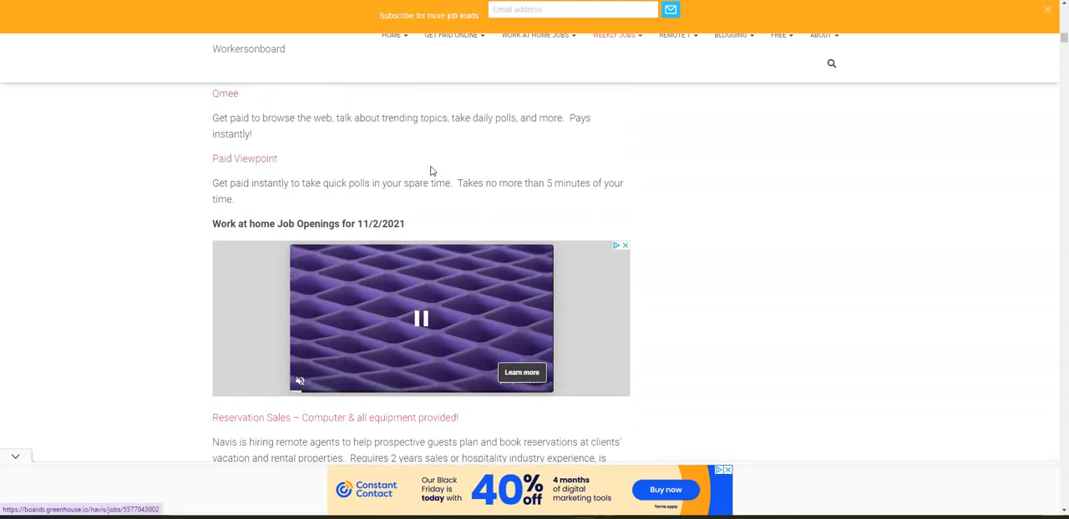
{"action": "scroll", "scroll_direction": "down", "scroll_amount": 3}
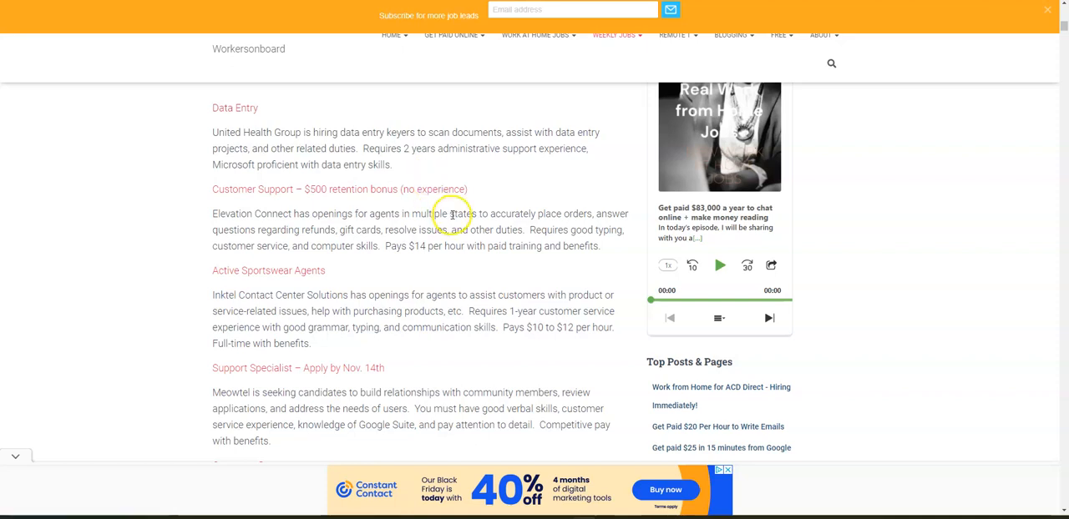
{"action": "mouse_move", "coordinate": [451, 216]}
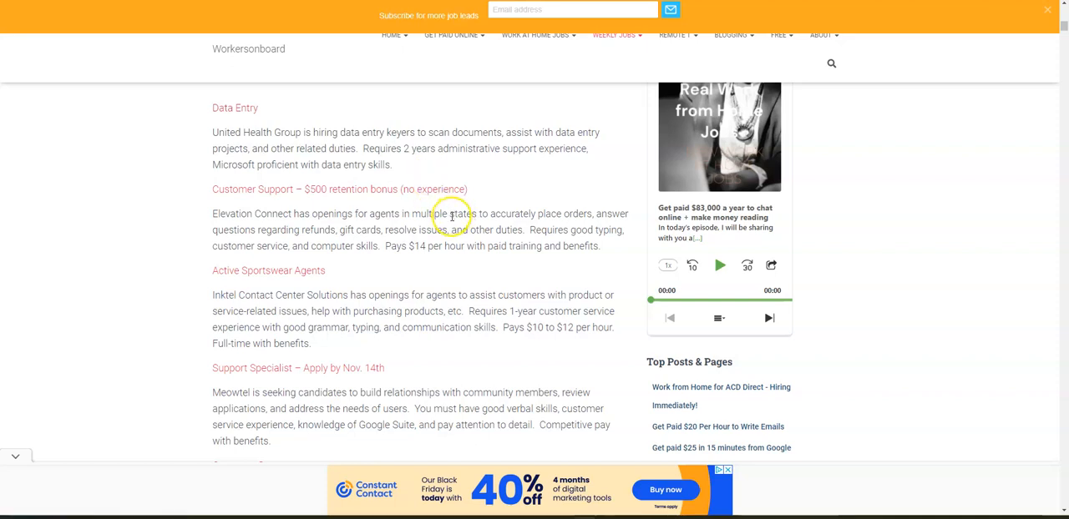